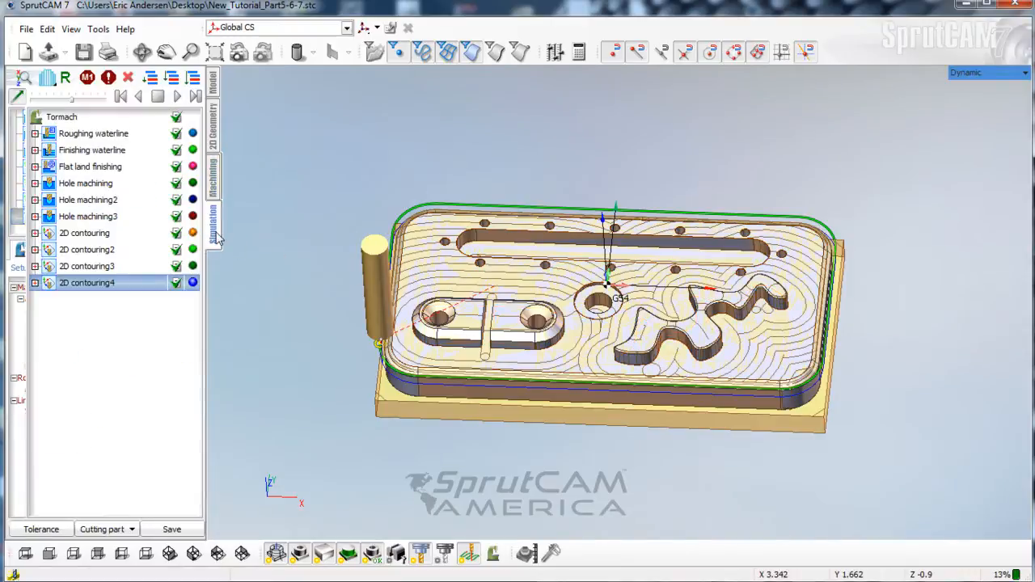
# Play back the machining simulation of all ten front-side operations.
pyautogui.click(177, 95)
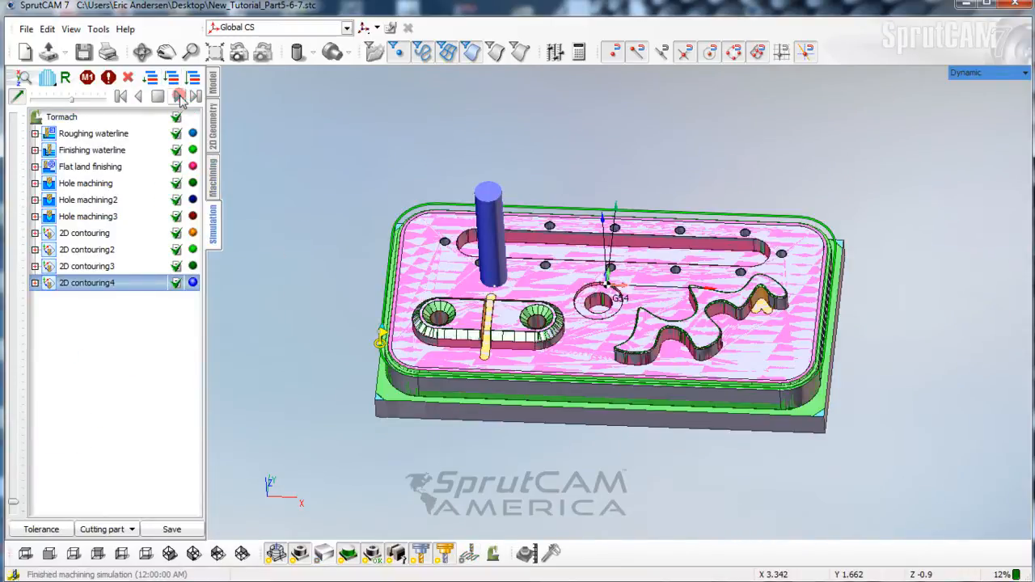
pyautogui.click(179, 95)
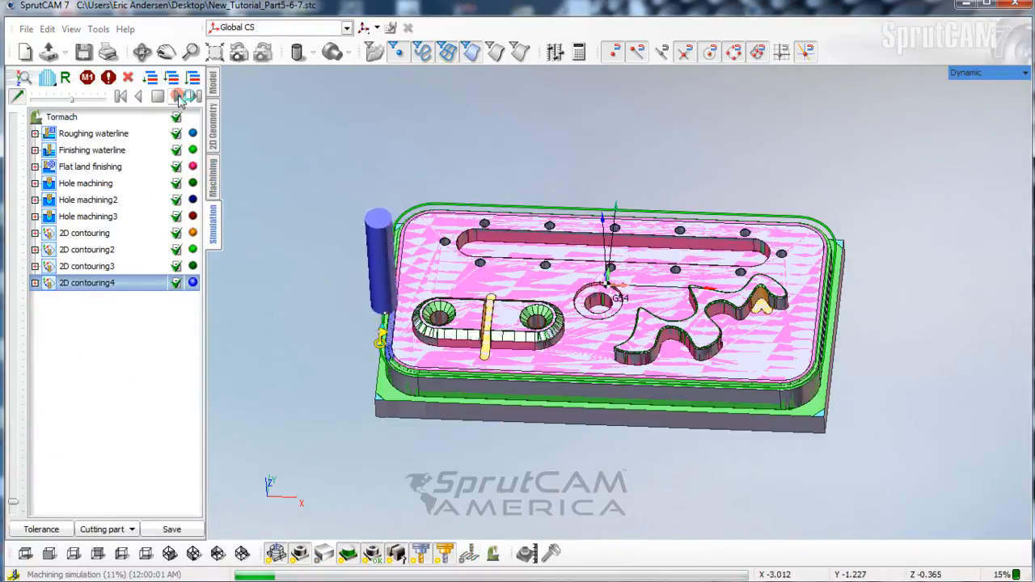
pyautogui.click(176, 95)
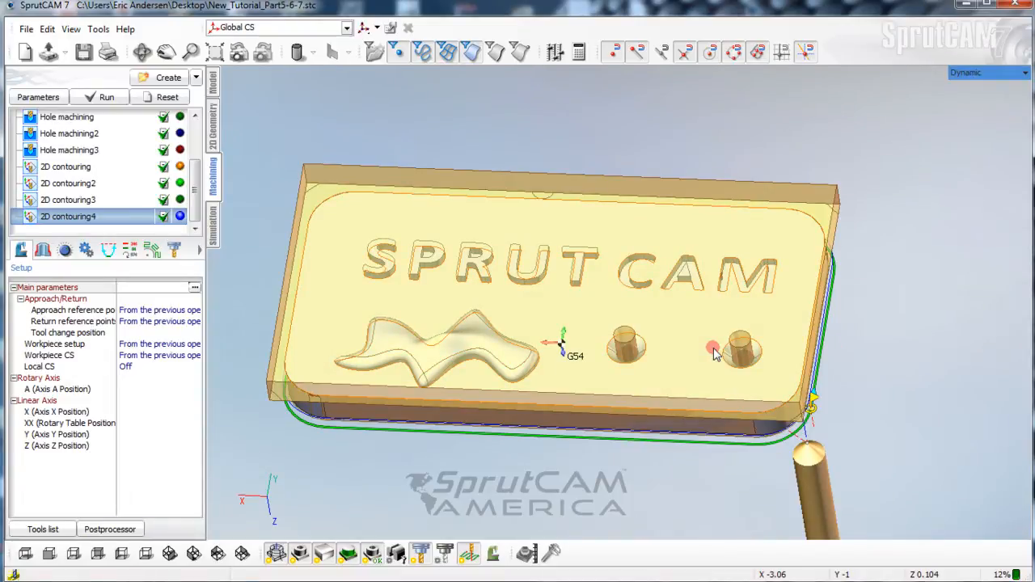
pyautogui.moveTo(412, 328)
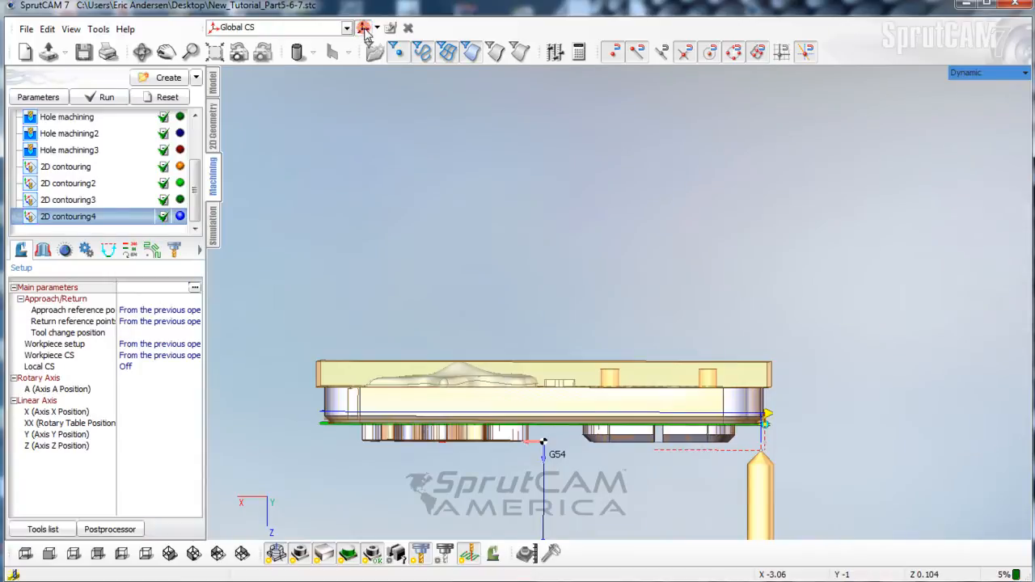
# Create Local CS1 with its origin on the top edge of the back-side stock.
pyautogui.click(376, 29)
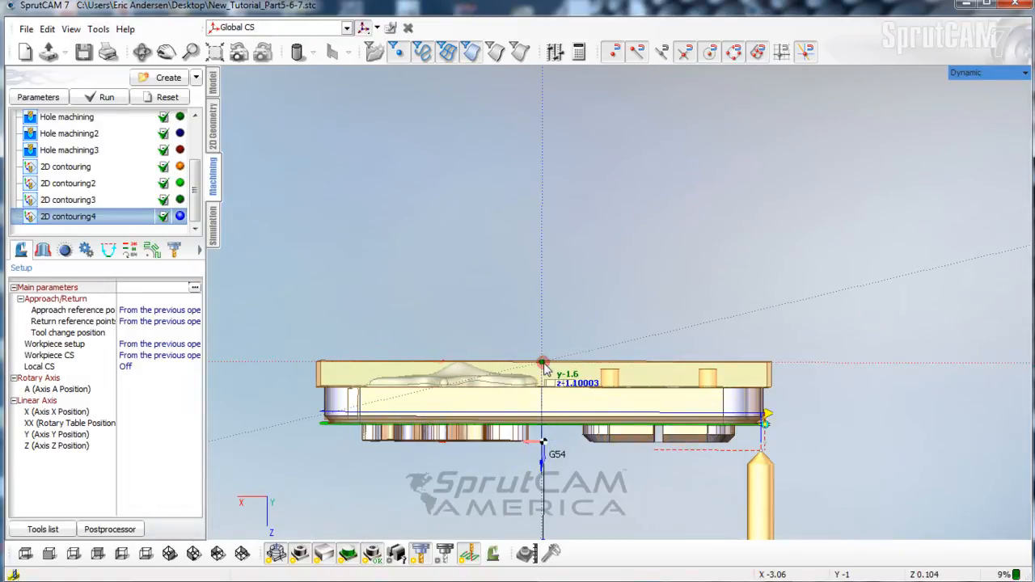
pyautogui.click(806, 51)
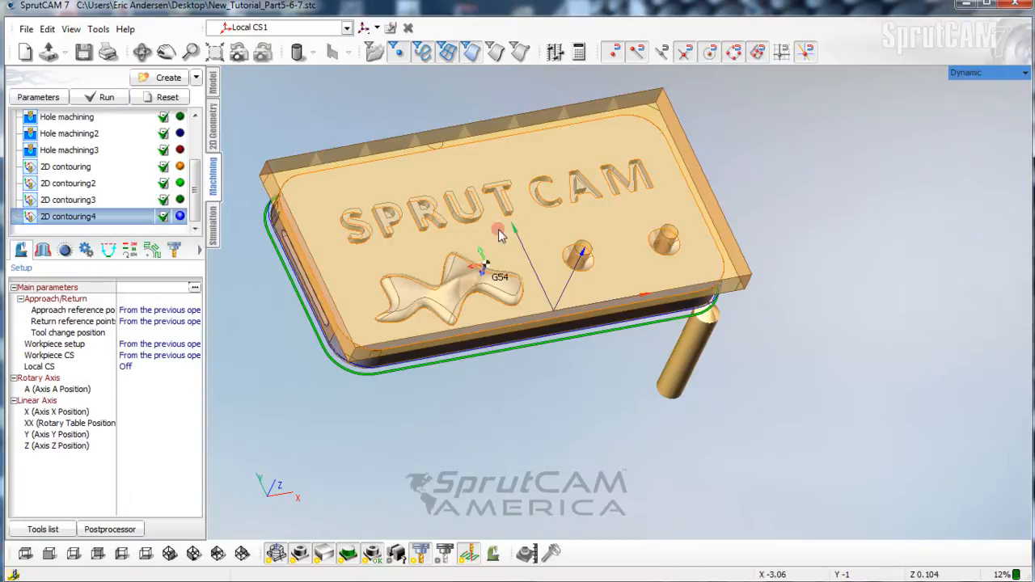
pyautogui.moveTo(517, 233)
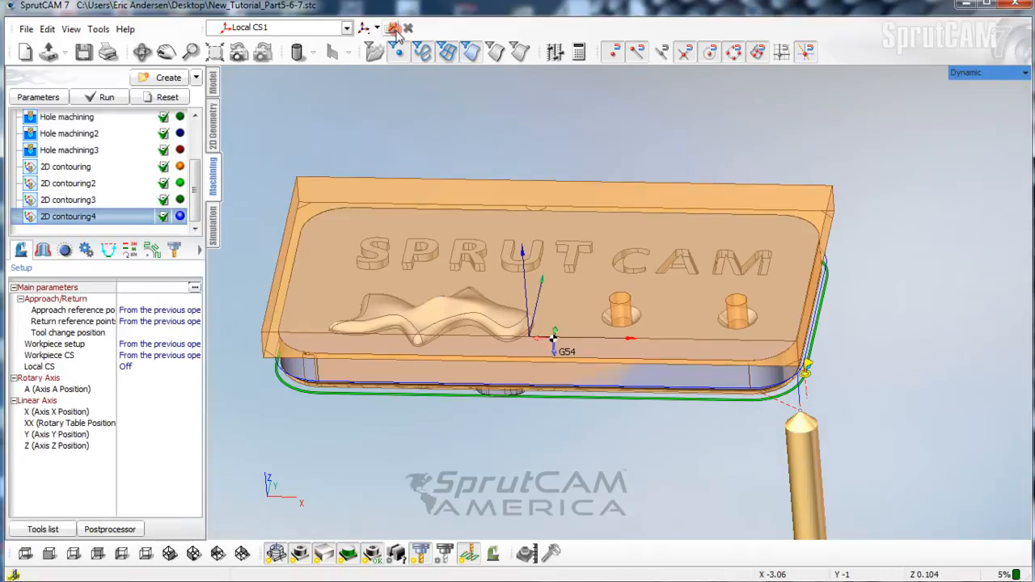
pyautogui.moveTo(394, 29)
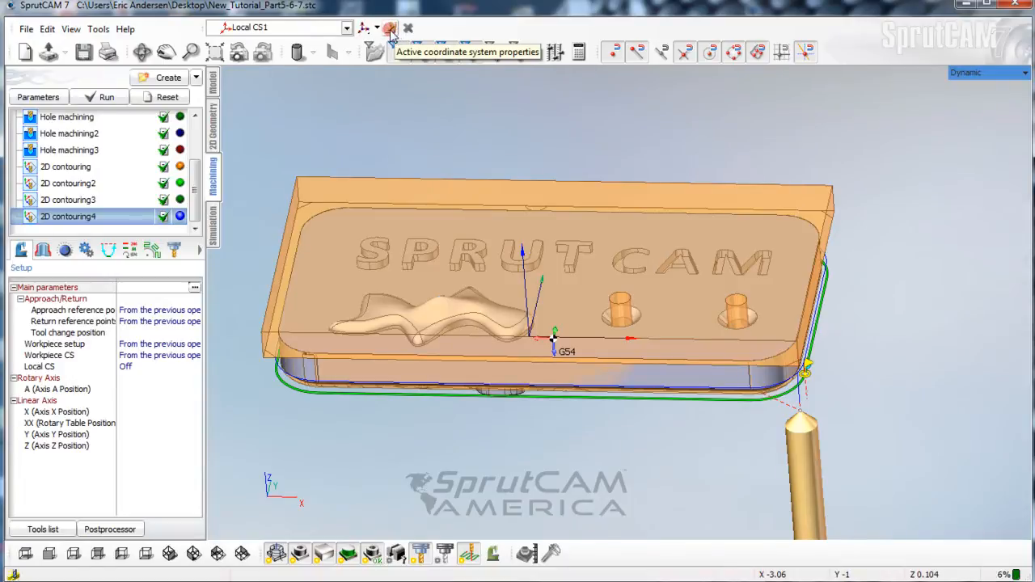
# Change Local CS1's Y origin to 0 in the active coordinate system properties.
pyautogui.click(389, 29)
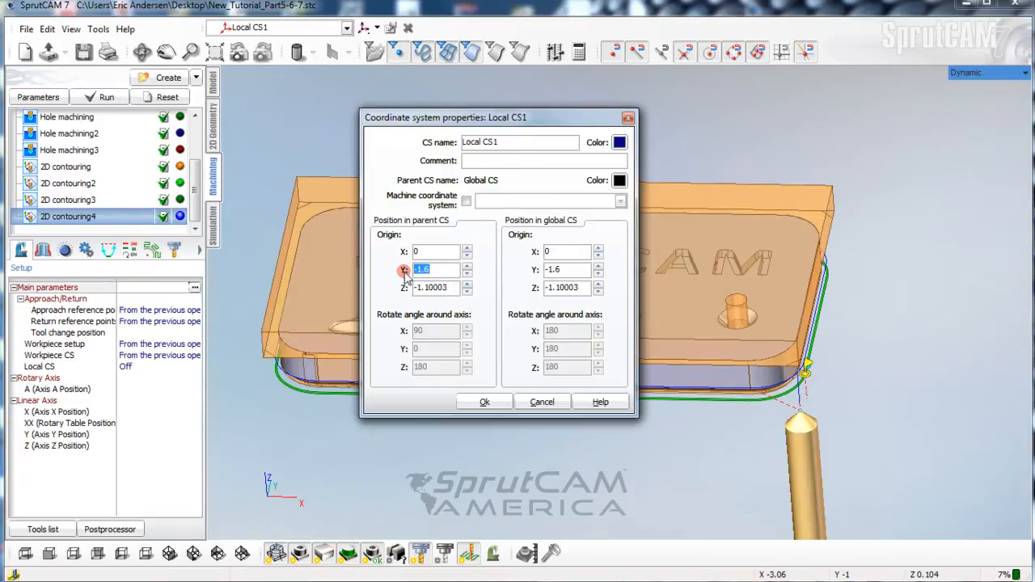
pyautogui.write('0')
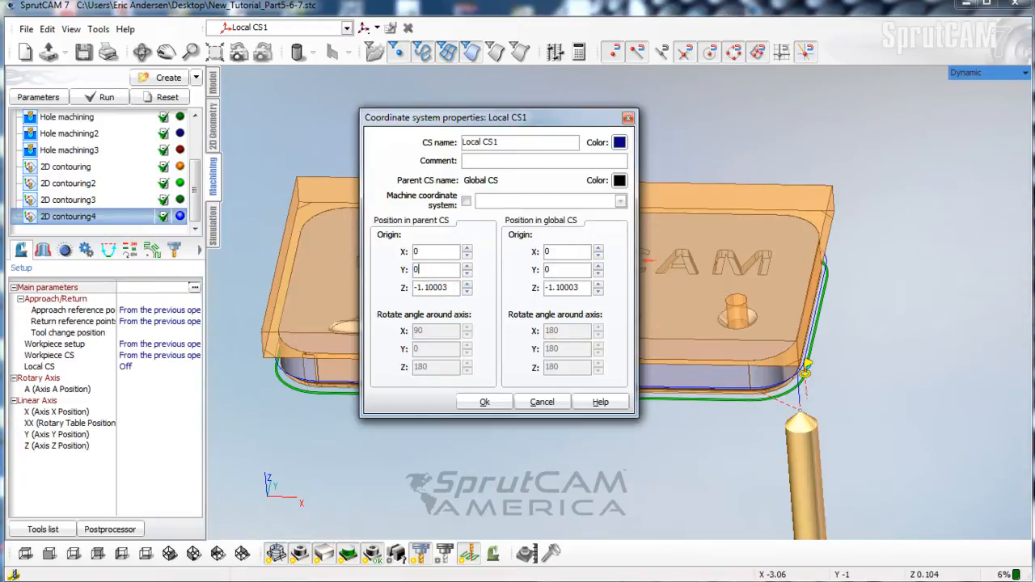
pyautogui.click(484, 402)
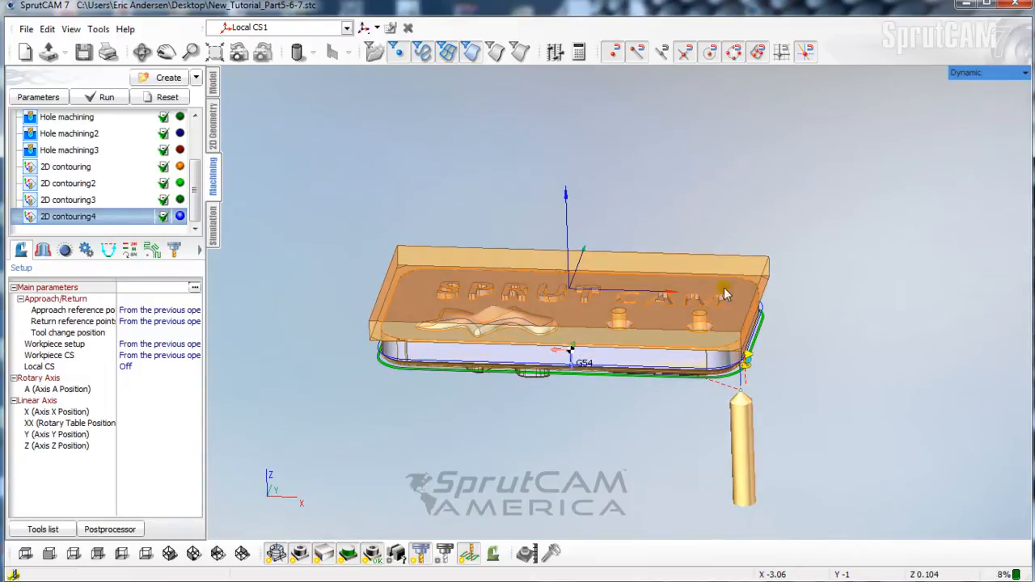
pyautogui.moveTo(429, 278)
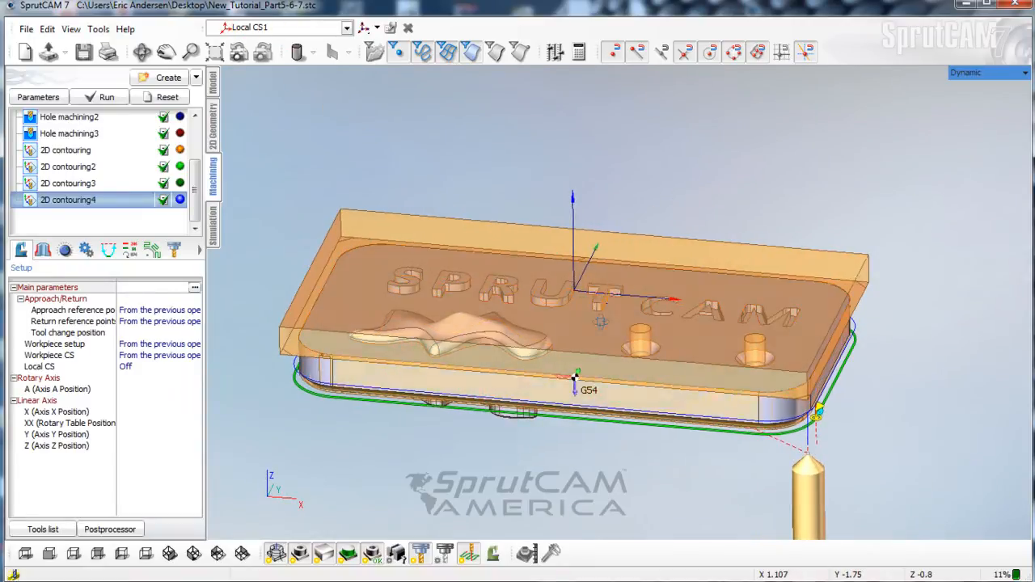
pyautogui.moveTo(567, 324); pyautogui.dragTo(525, 380)
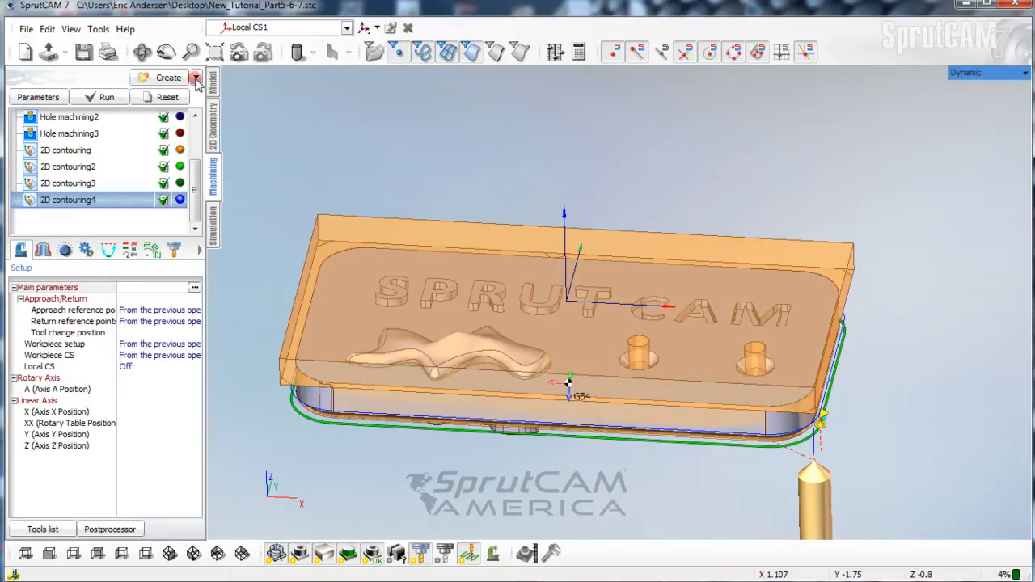
# Add a Roughing plane operation and calculate its layered toolpath around the stock.
pyautogui.click(196, 77)
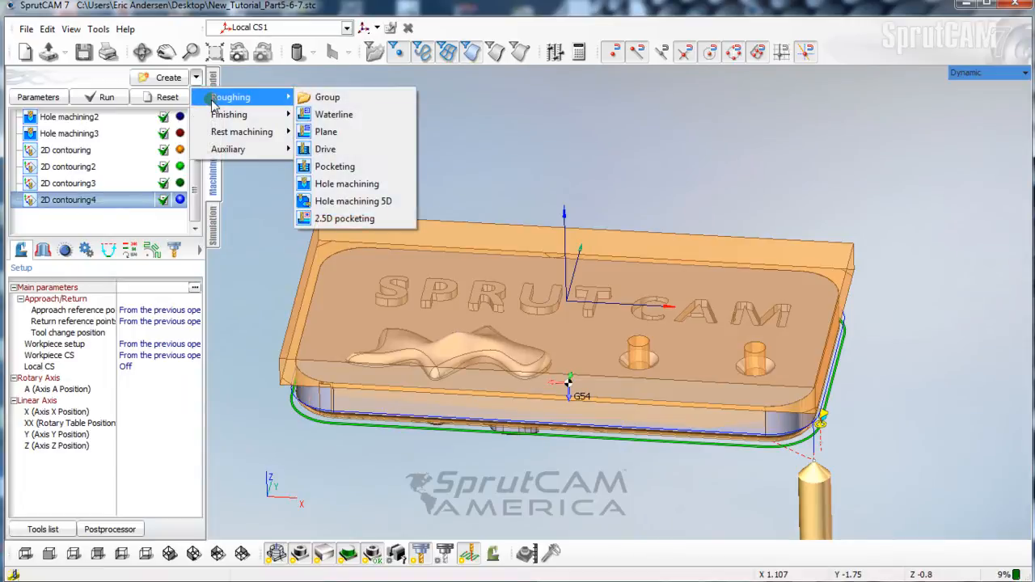
pyautogui.click(326, 132)
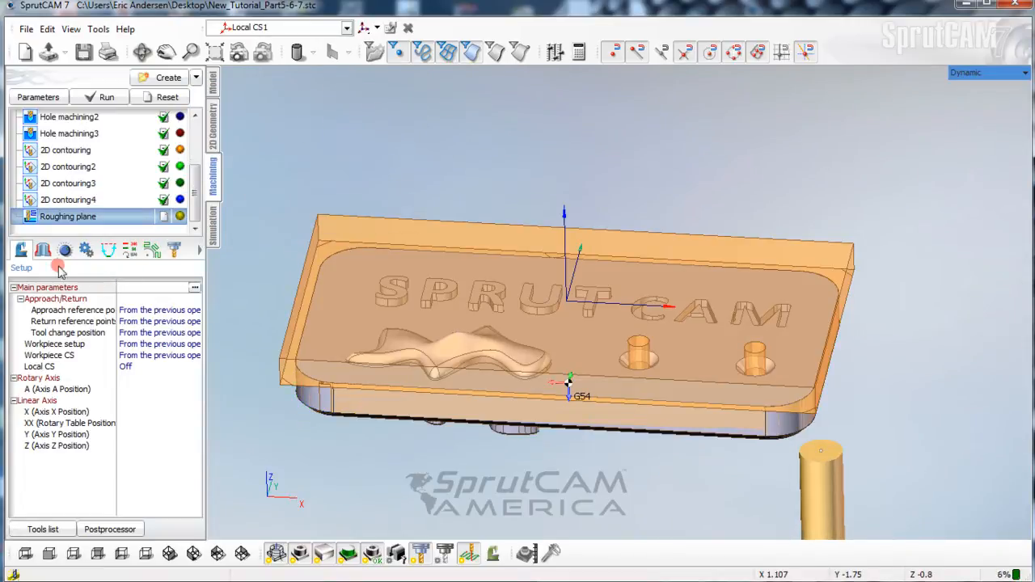
pyautogui.click(43, 250)
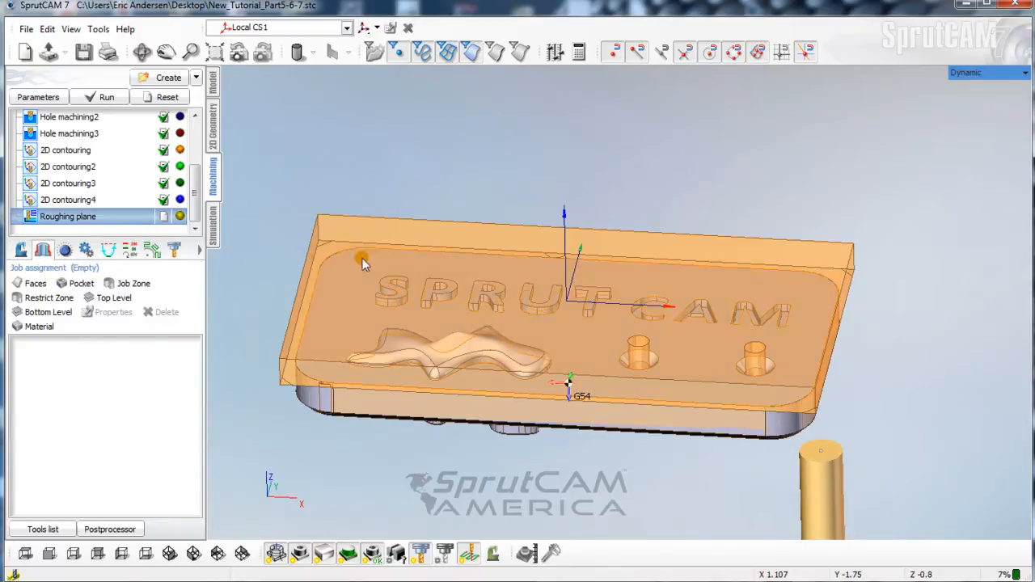
pyautogui.moveTo(326, 301)
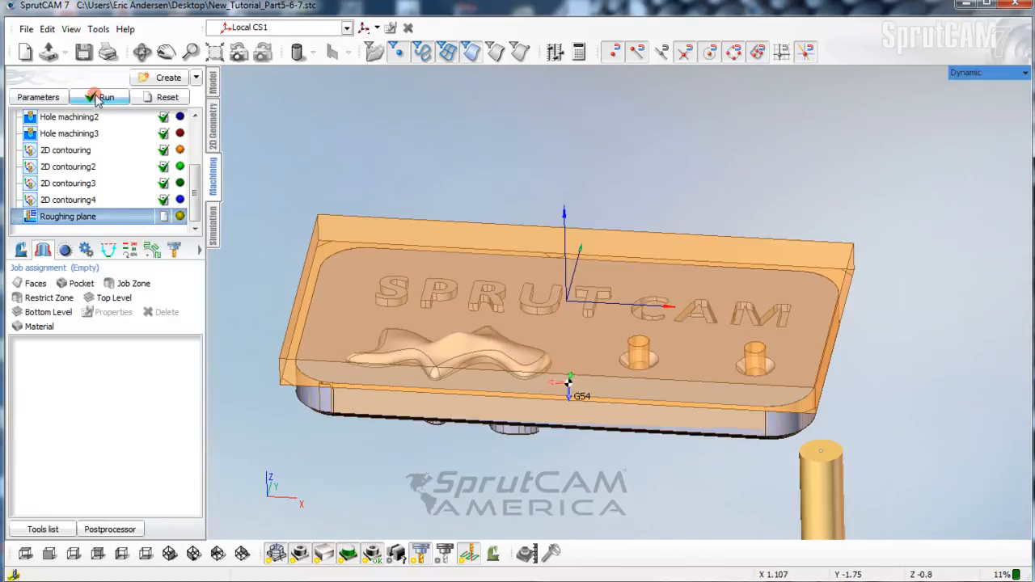
pyautogui.click(106, 96)
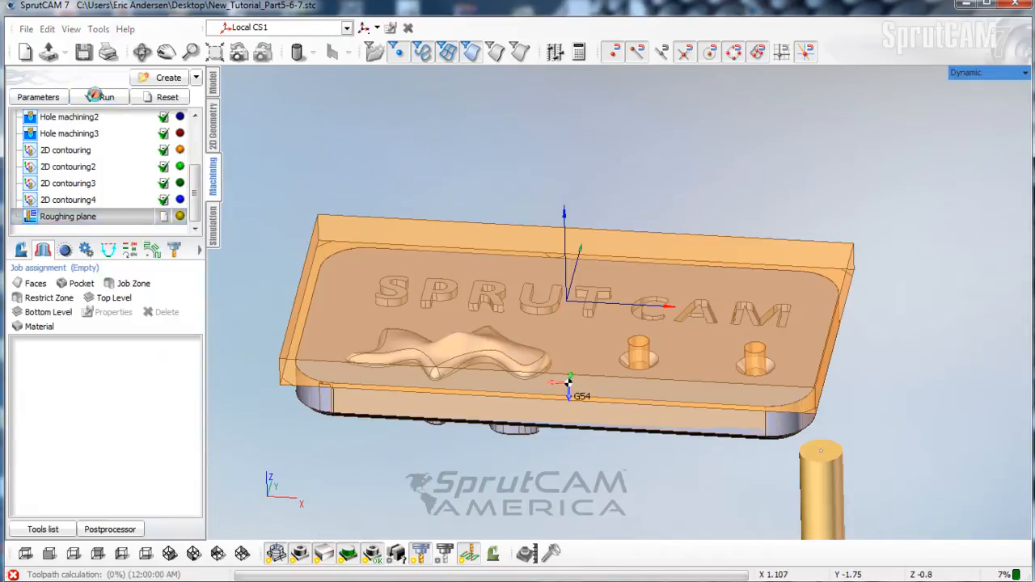
pyautogui.click(106, 96)
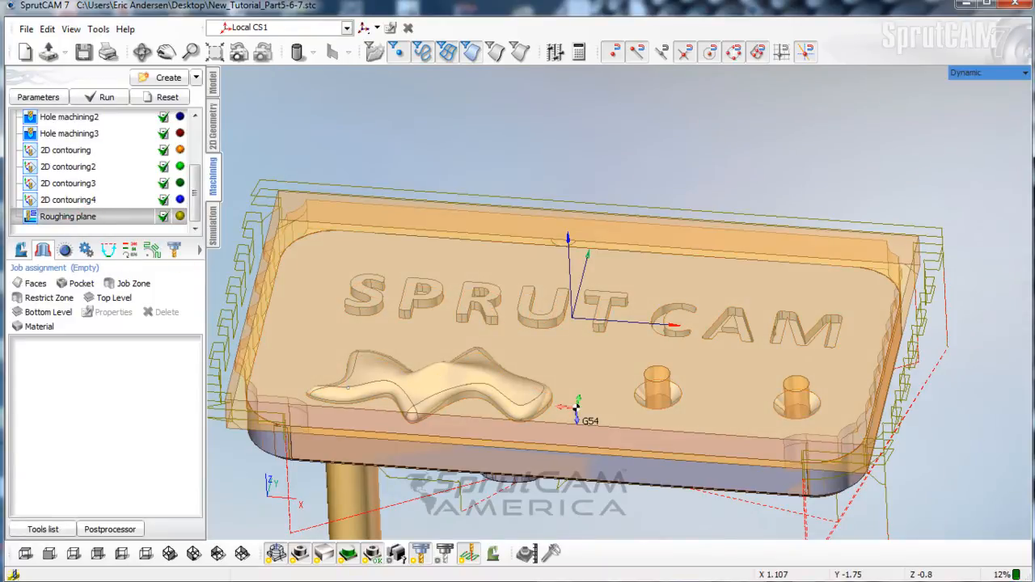
# Set workpiece setup, workpiece CS (G55) and local CS to Local CS1, then recalculate.
pyautogui.click(21, 249)
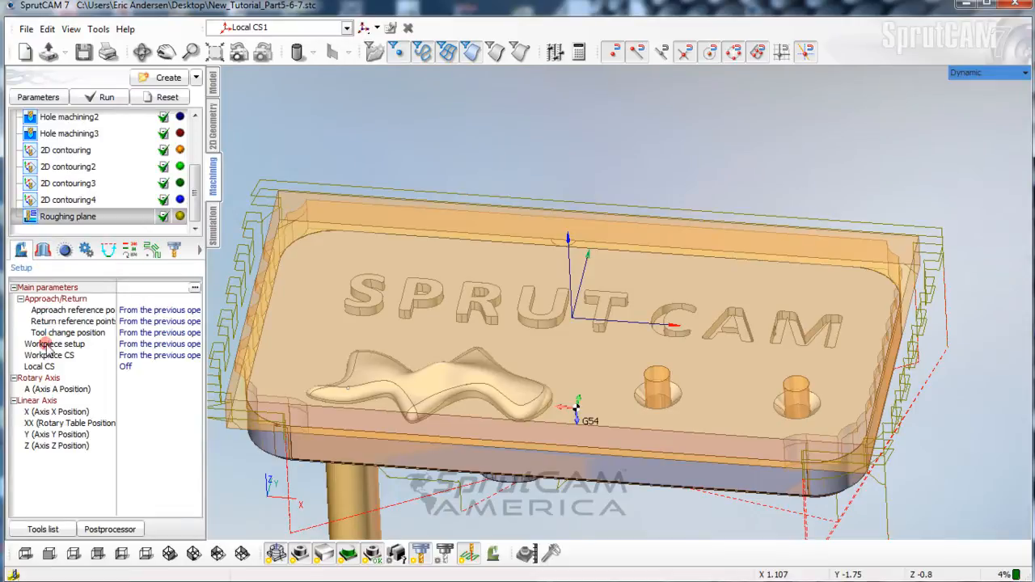
pyautogui.click(55, 344)
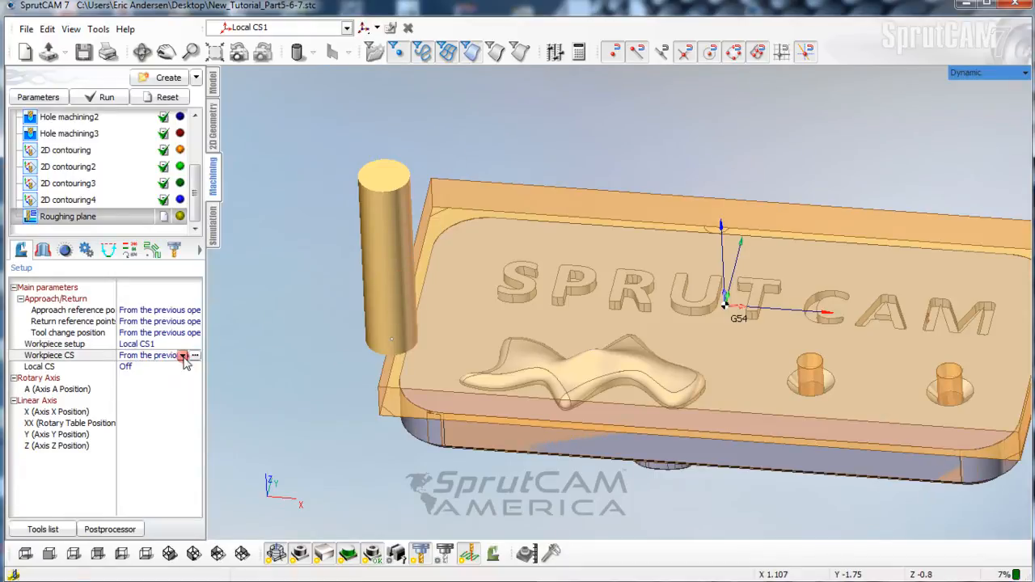
pyautogui.click(195, 355)
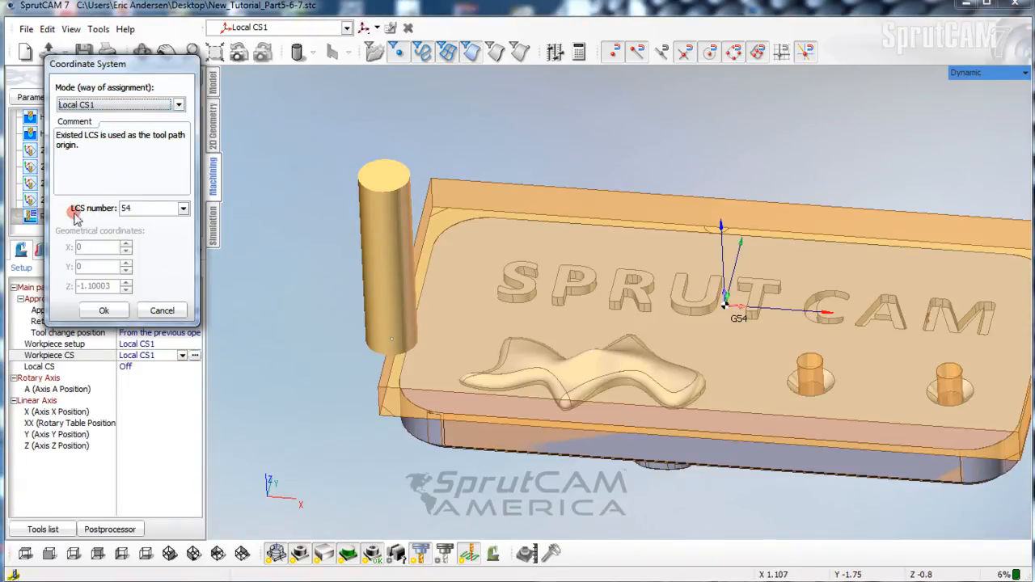
pyautogui.click(183, 208)
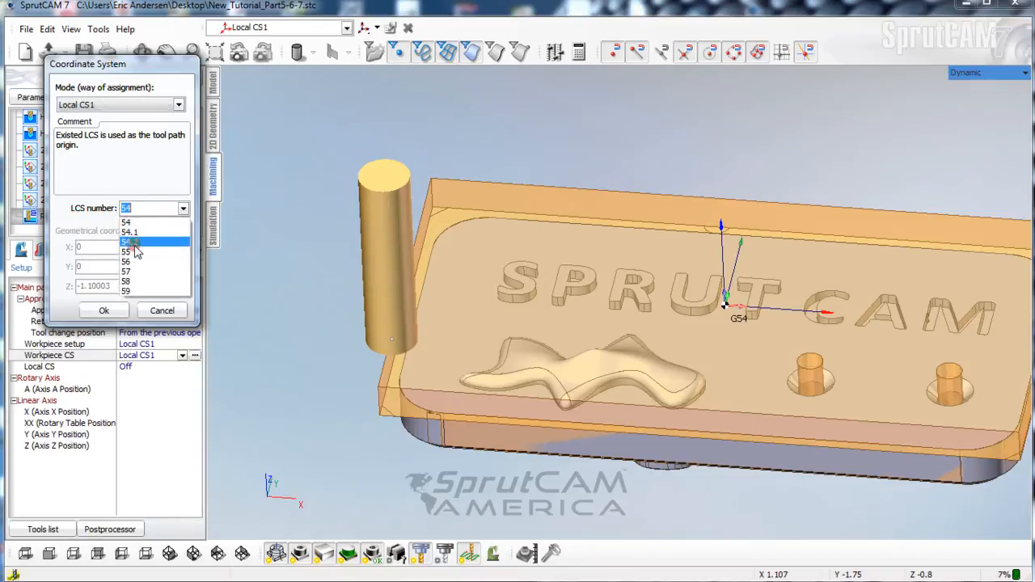
pyautogui.click(126, 251)
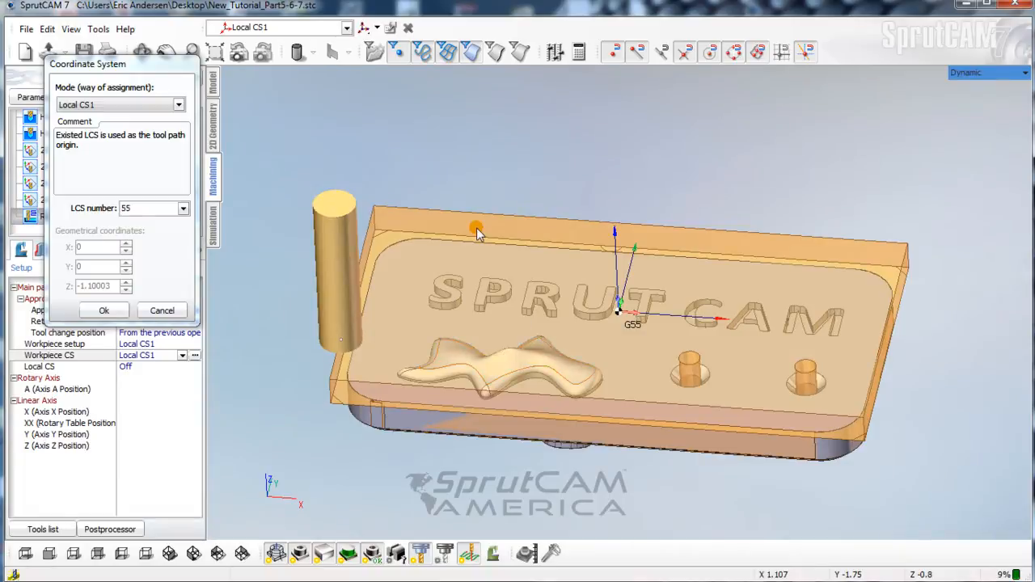
pyautogui.moveTo(389, 202)
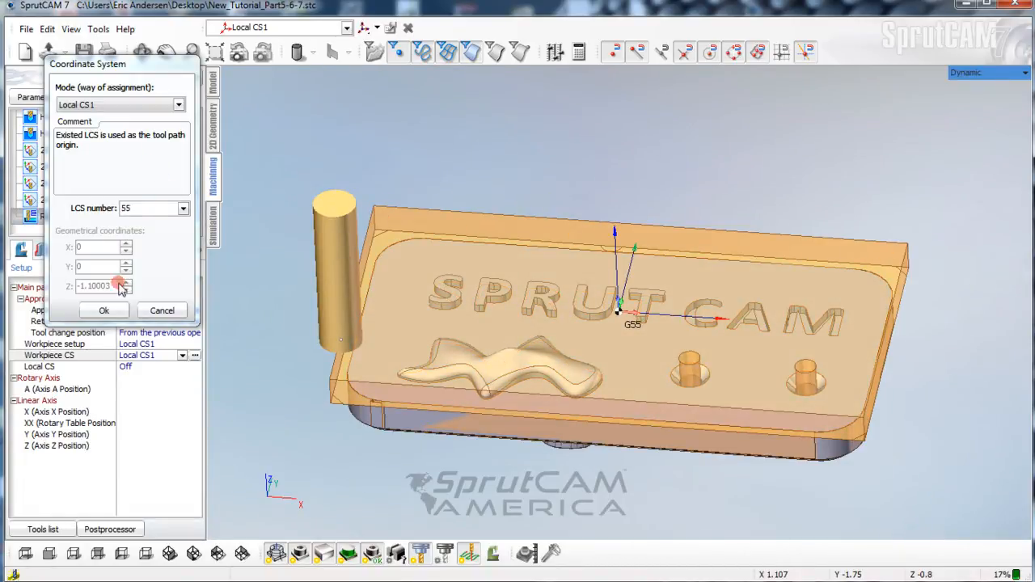
pyautogui.click(103, 311)
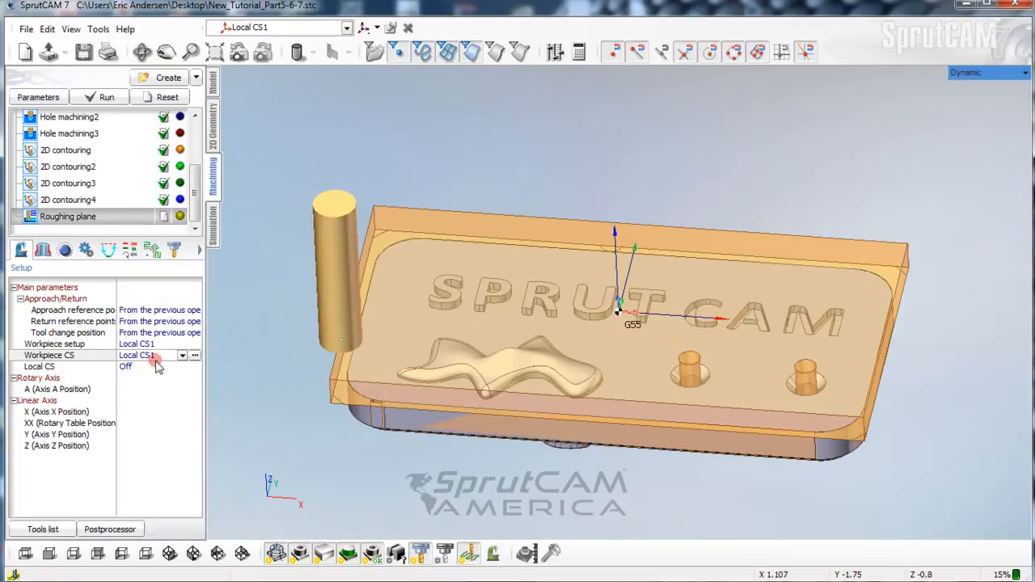
pyautogui.click(182, 367)
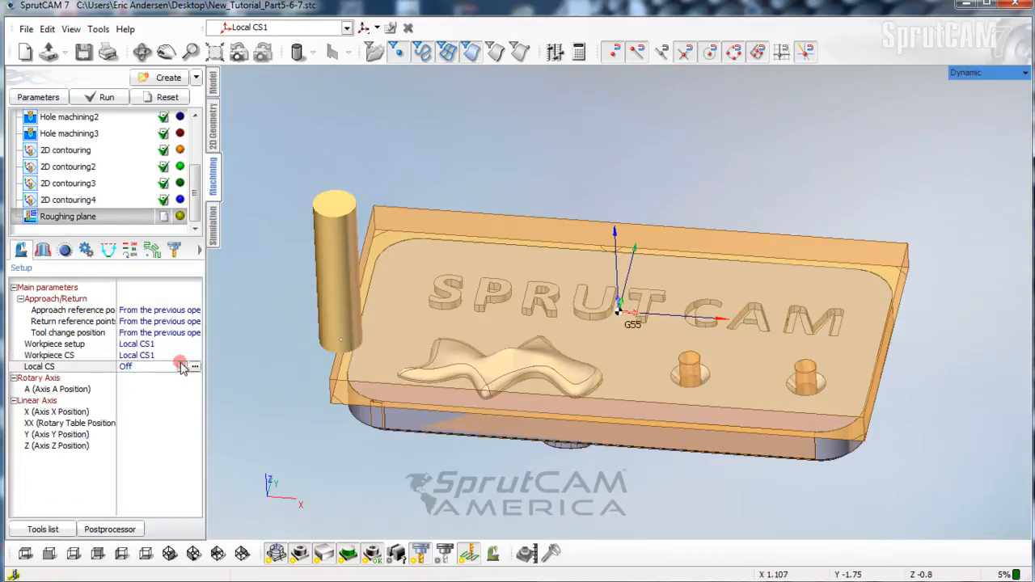
pyautogui.click(182, 366)
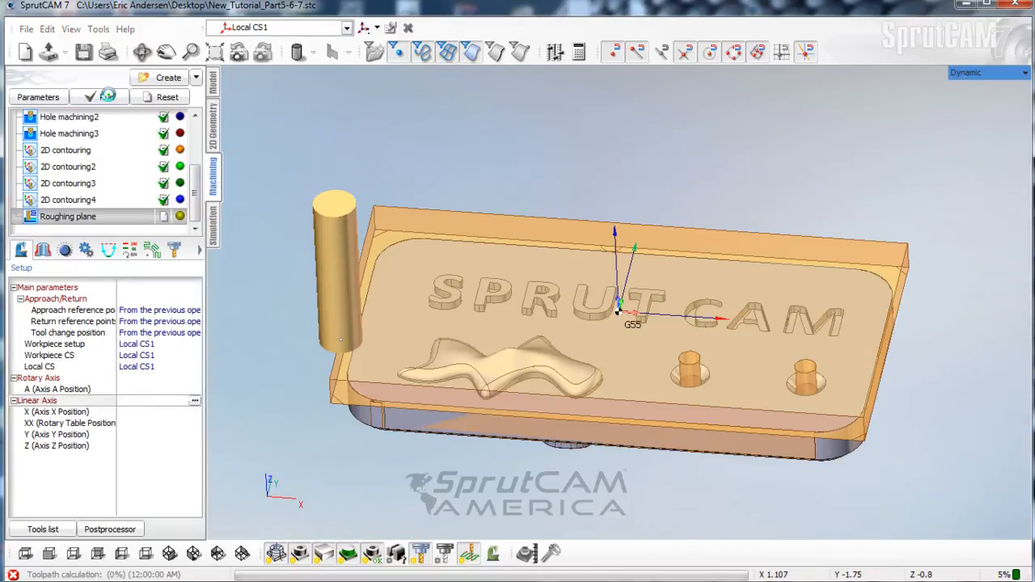
pyautogui.click(108, 96)
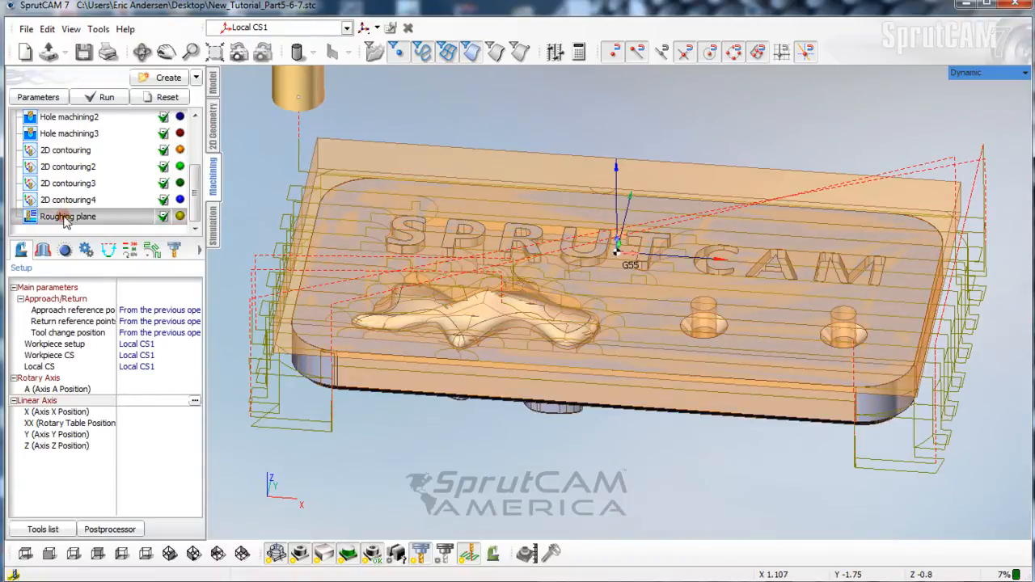
# Open the Roughing plane parameters and assign the .5 finish endmill.
pyautogui.doubleClick(68, 216)
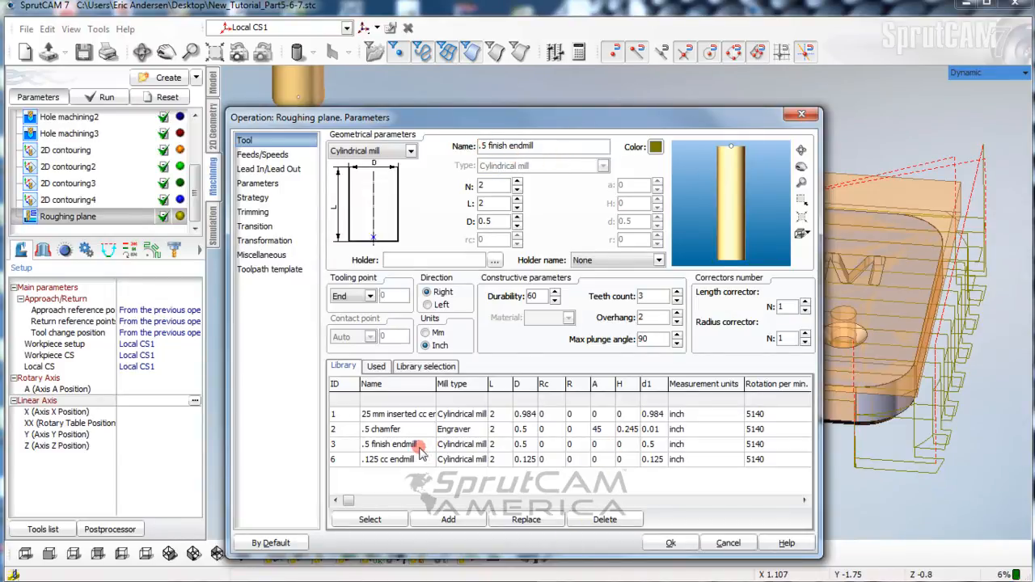
pyautogui.click(396, 445)
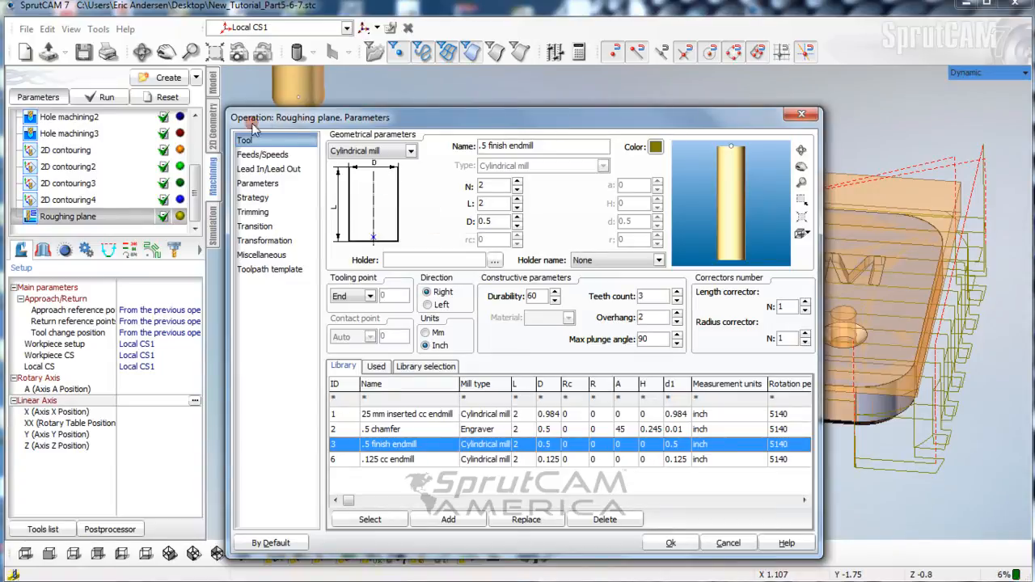
# Set 5000 rpm and cut feed 90, with a safe-level approach.
pyautogui.click(262, 155)
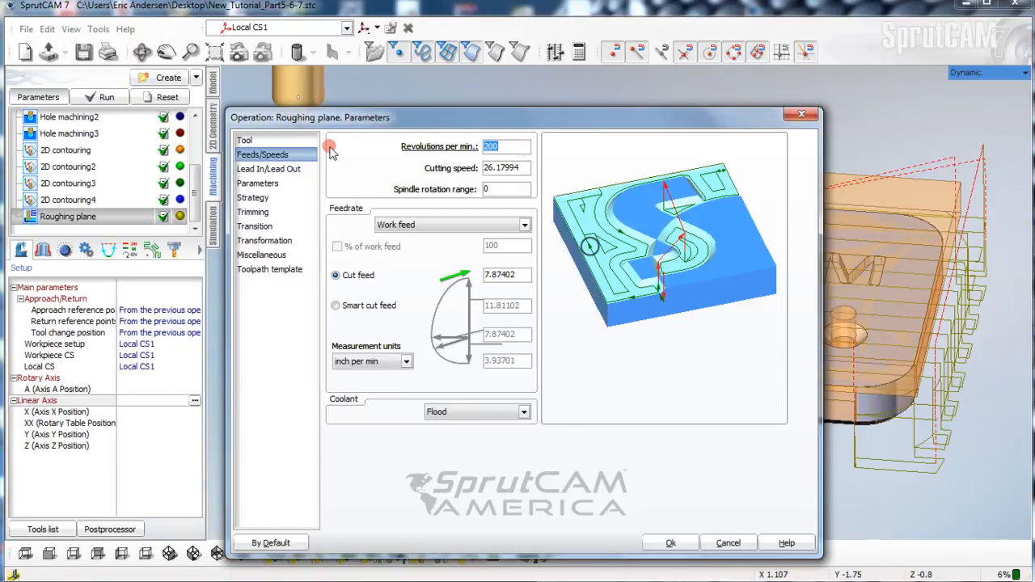
pyautogui.write('5000')
pyautogui.click(507, 274)
pyautogui.write('90')
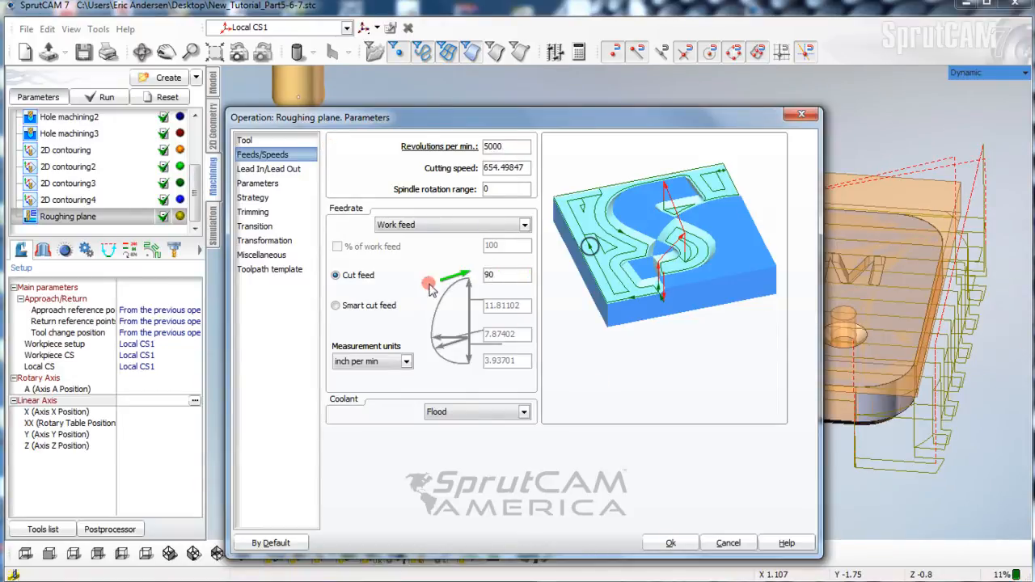
pyautogui.click(268, 168)
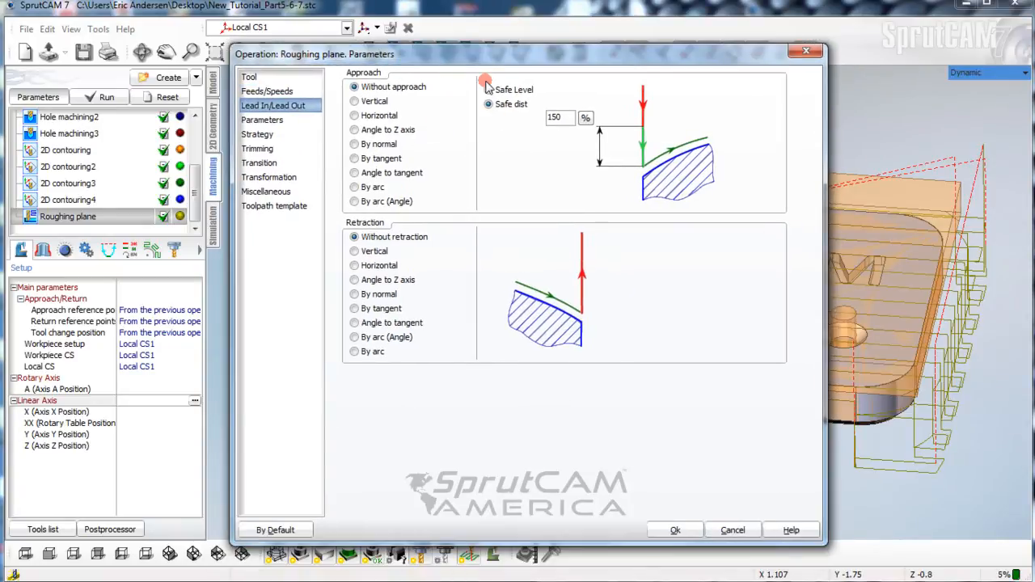
pyautogui.click(488, 89)
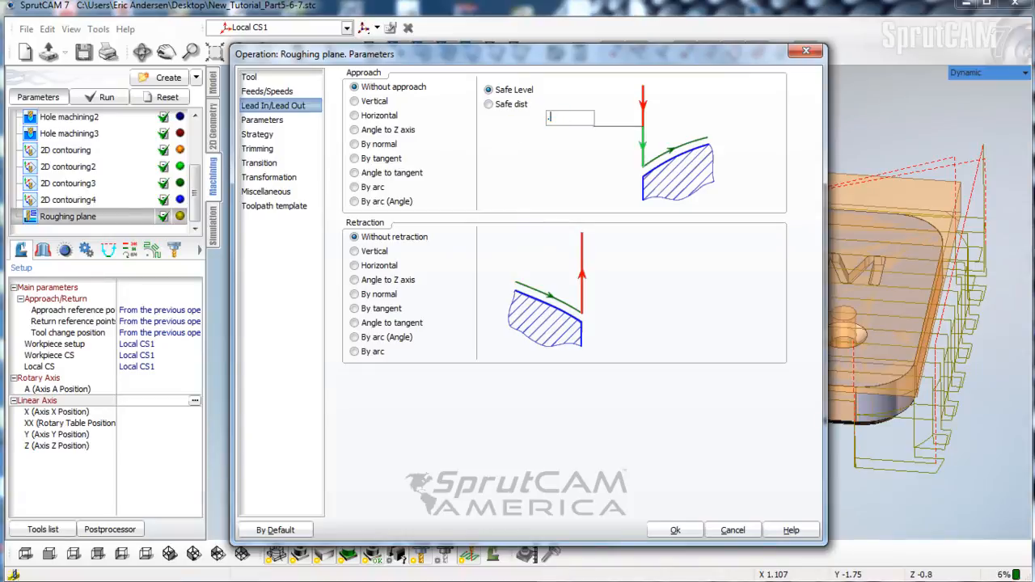
pyautogui.click(262, 120)
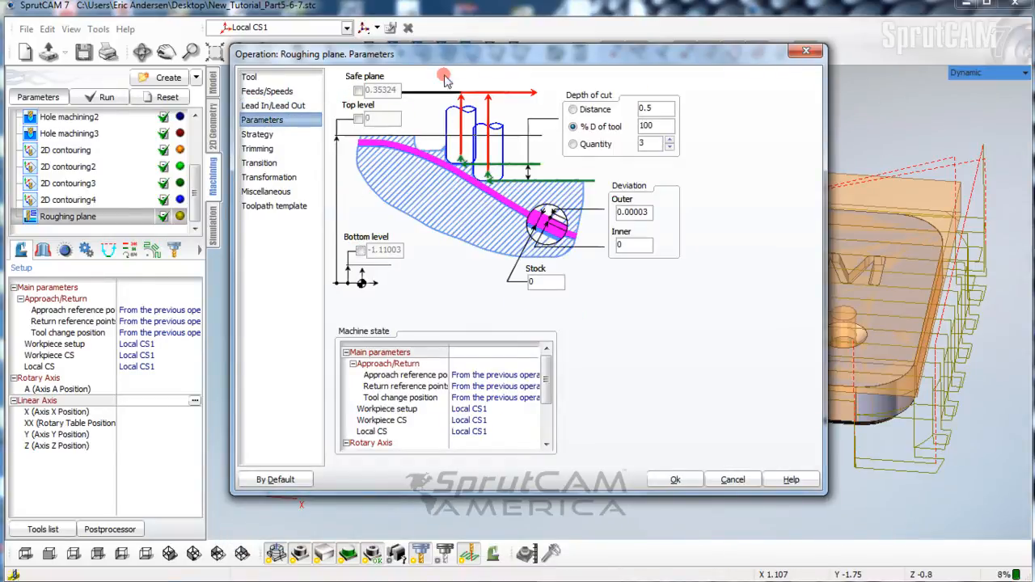
pyautogui.moveTo(898, 283)
pyautogui.write('-3')
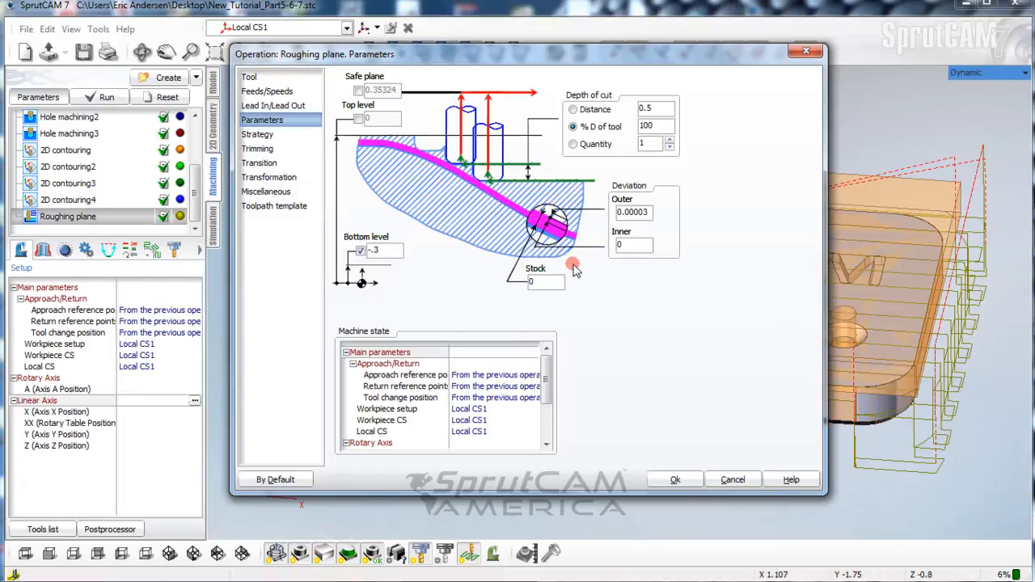
pyautogui.moveTo(599, 288)
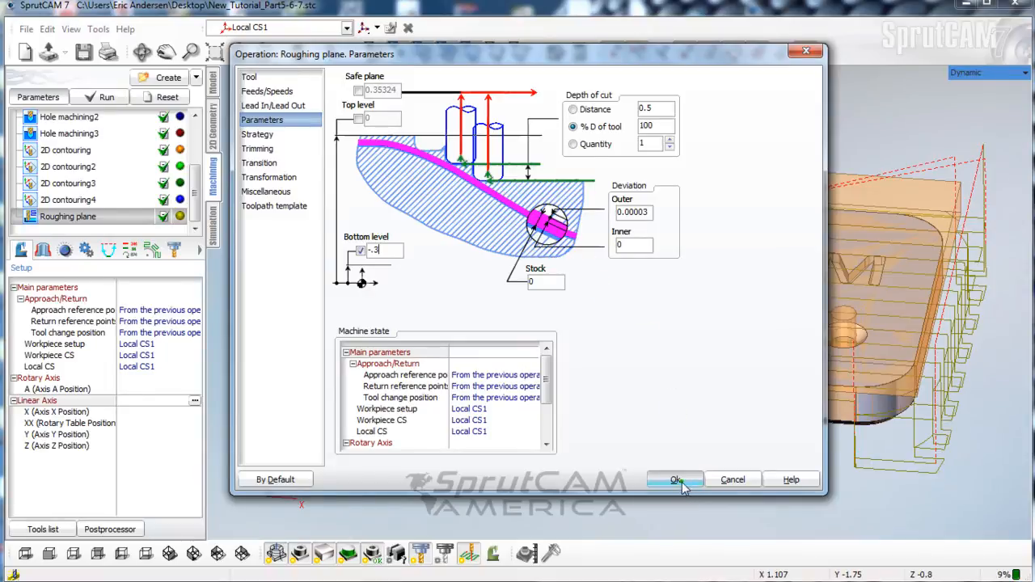
# Accept the single-layer roughing parameters with a -0.3 bottom level.
pyautogui.click(676, 480)
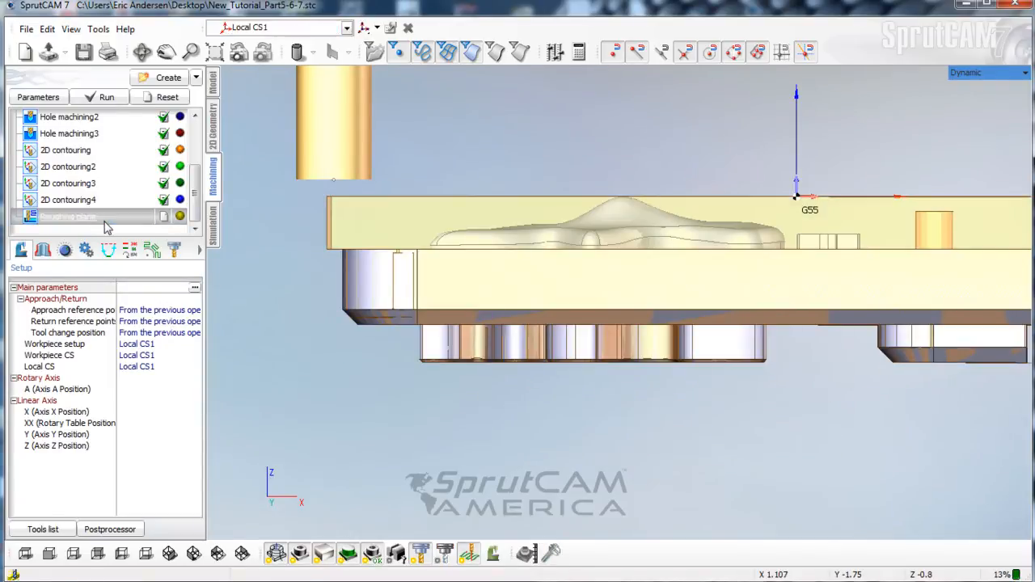
# Reopen Roughing plane parameters and set bottom -0.35, stock 0.005, safe plane 0.1, four layers.
pyautogui.doubleClick(69, 216)
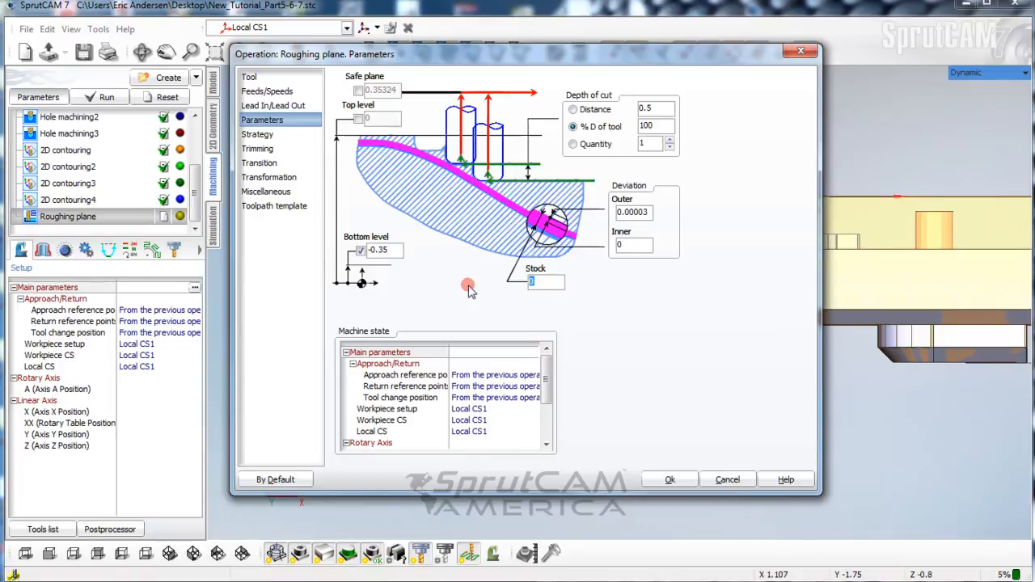
pyautogui.write('.005')
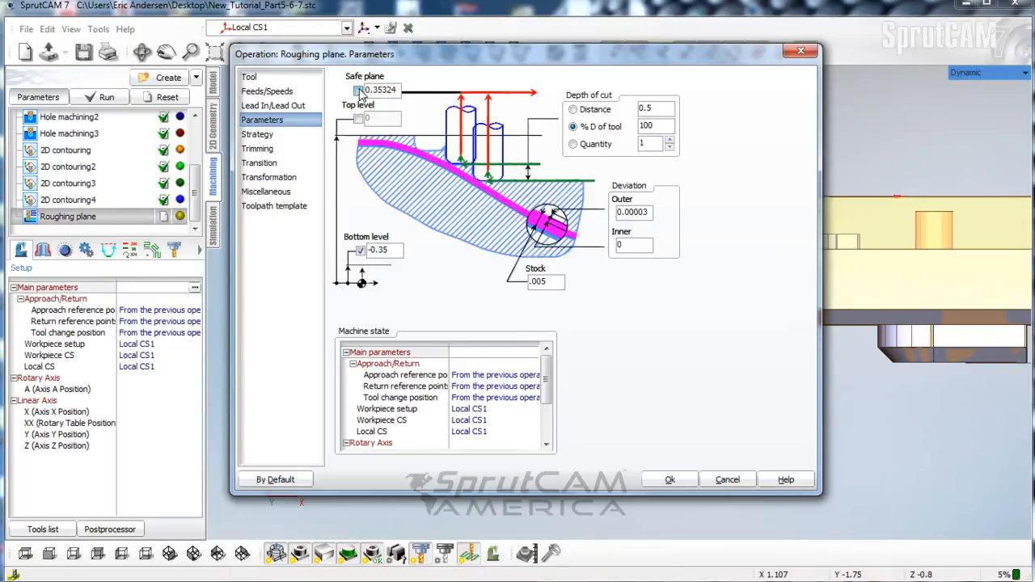
pyautogui.write('0.1')
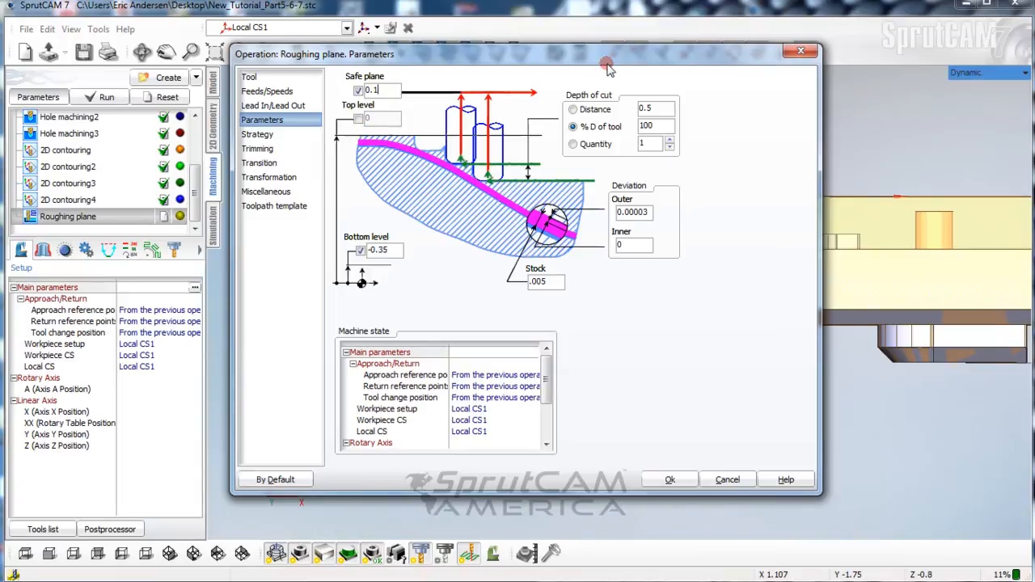
pyautogui.click(670, 140)
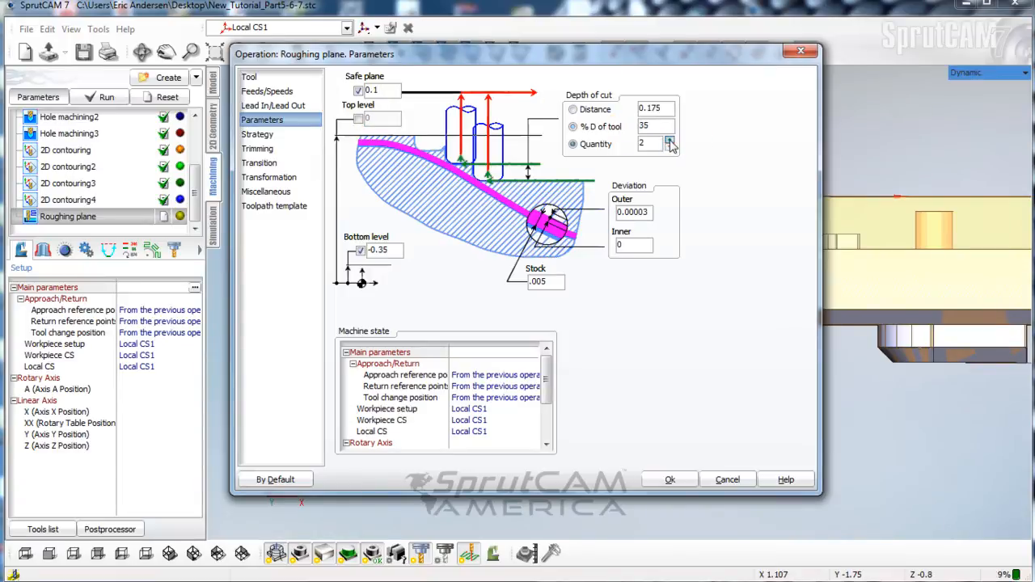
pyautogui.click(671, 141)
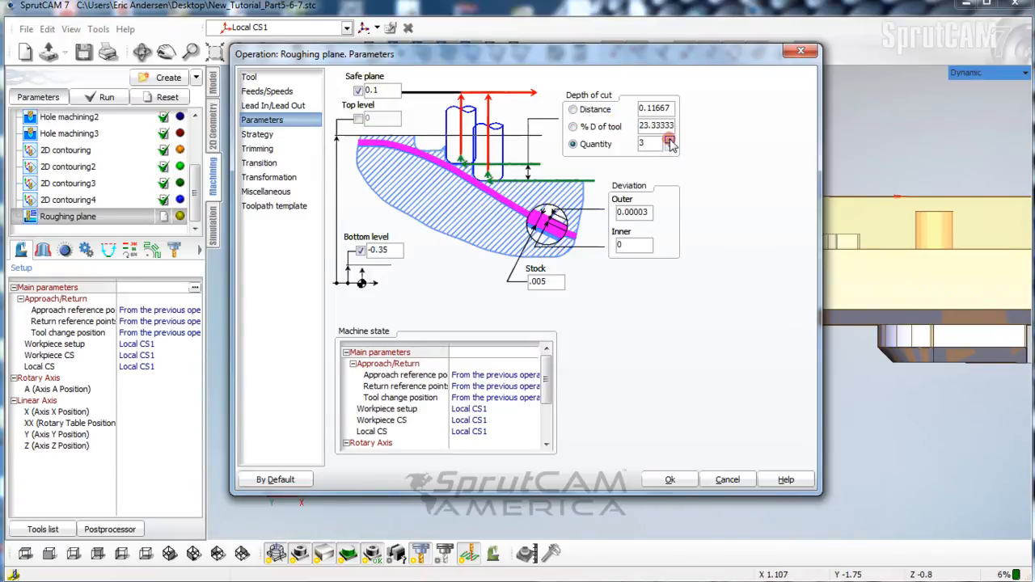
pyautogui.click(669, 141)
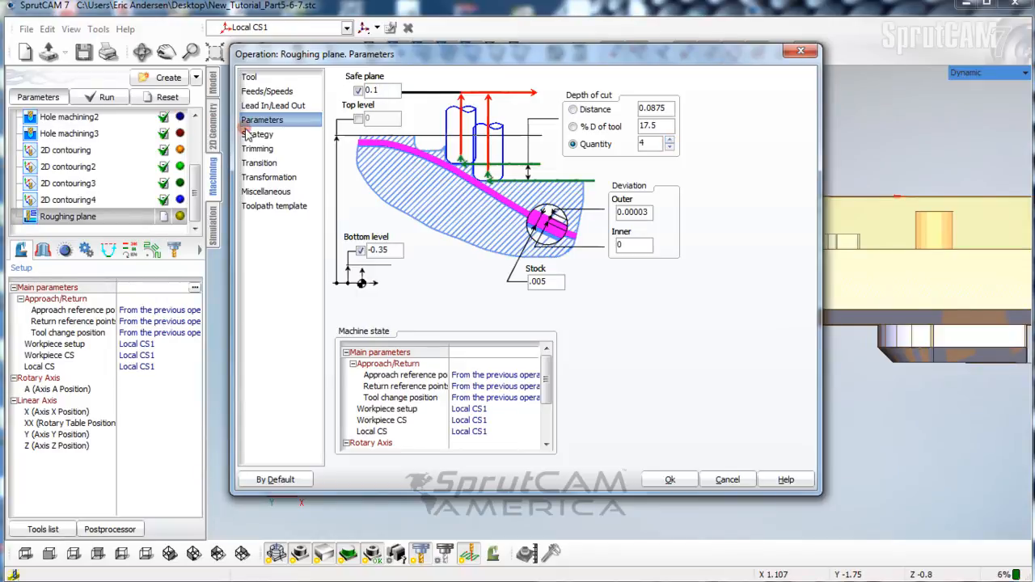
pyautogui.click(257, 134)
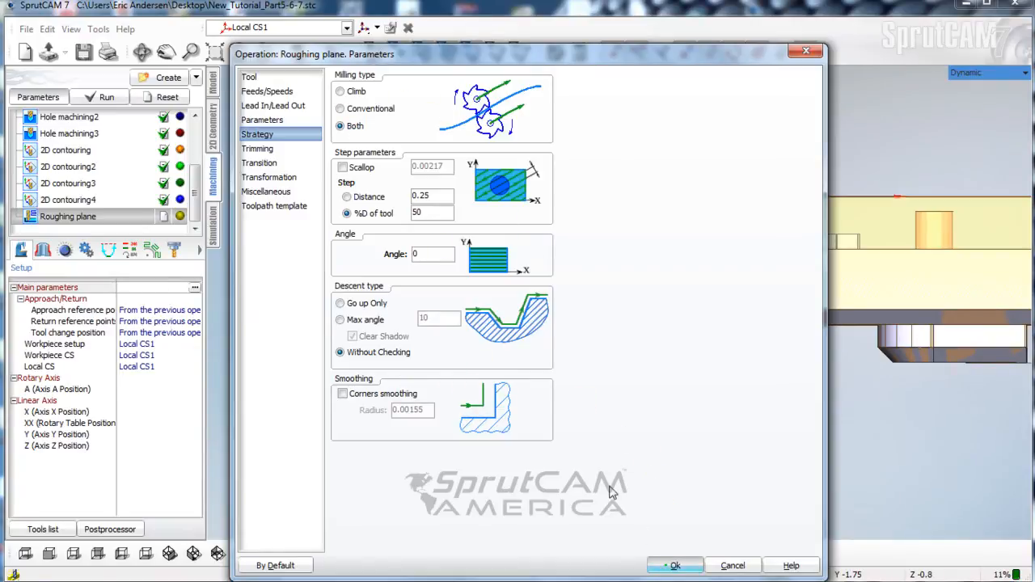
# Accept the updated parameters and recalculate the Roughing plane toolpath.
pyautogui.click(675, 565)
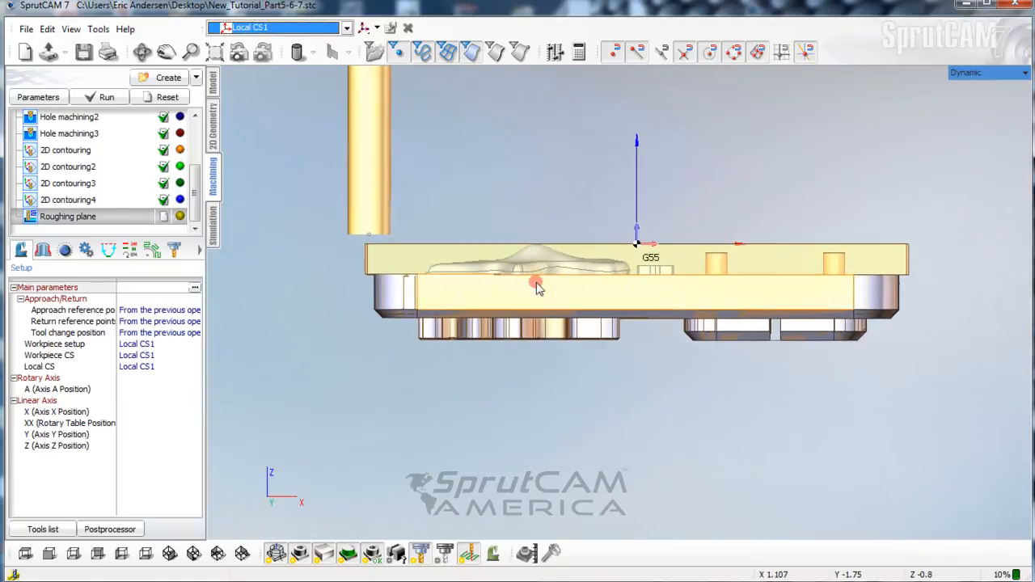
pyautogui.moveTo(538, 285); pyautogui.dragTo(566, 383)
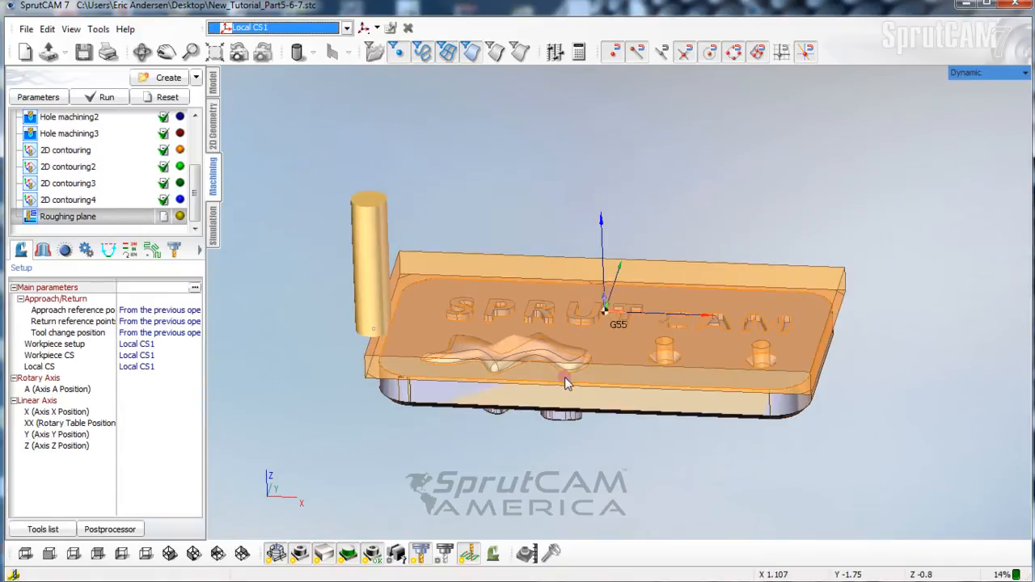
pyautogui.click(106, 97)
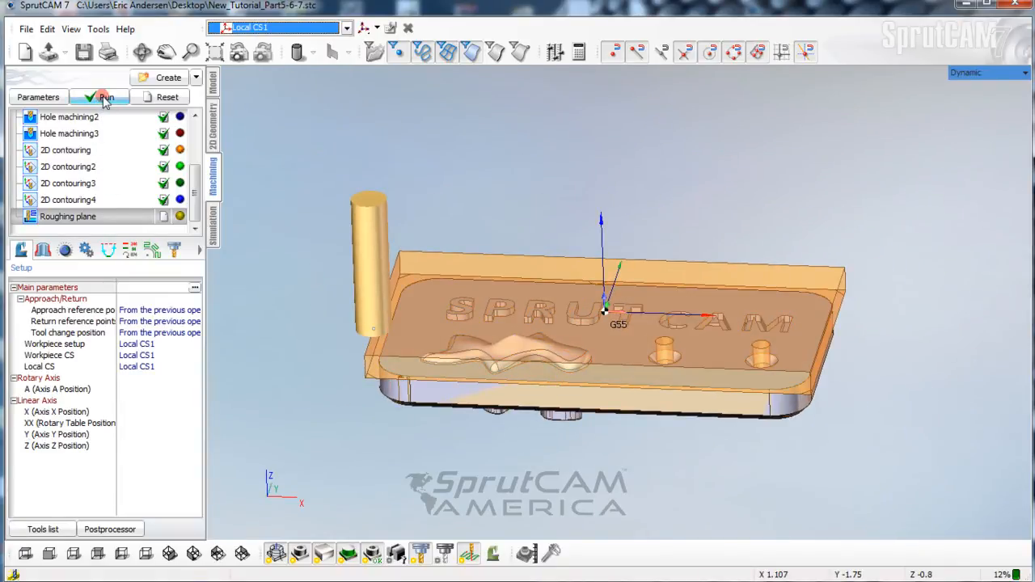
pyautogui.click(106, 97)
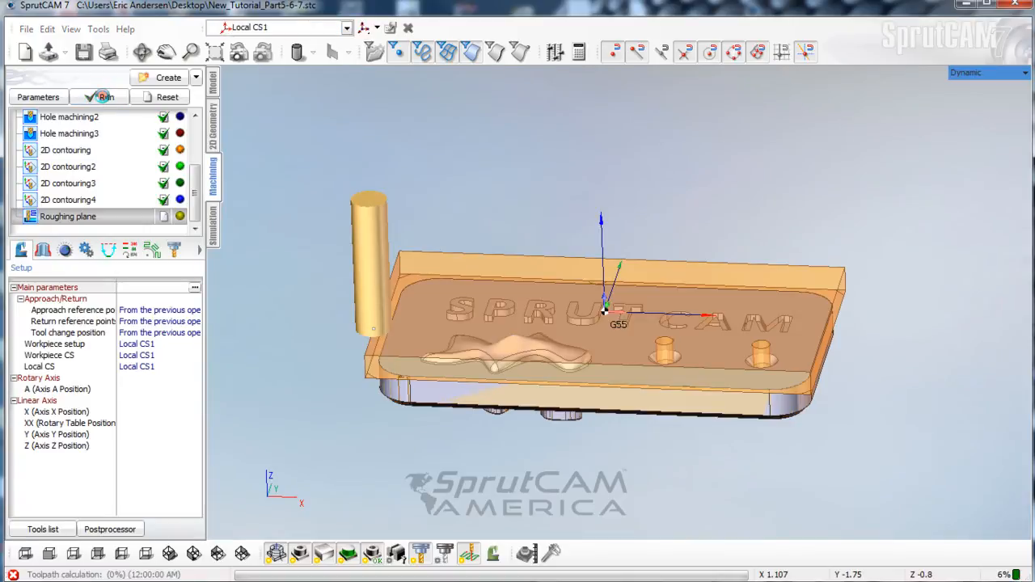
pyautogui.click(105, 97)
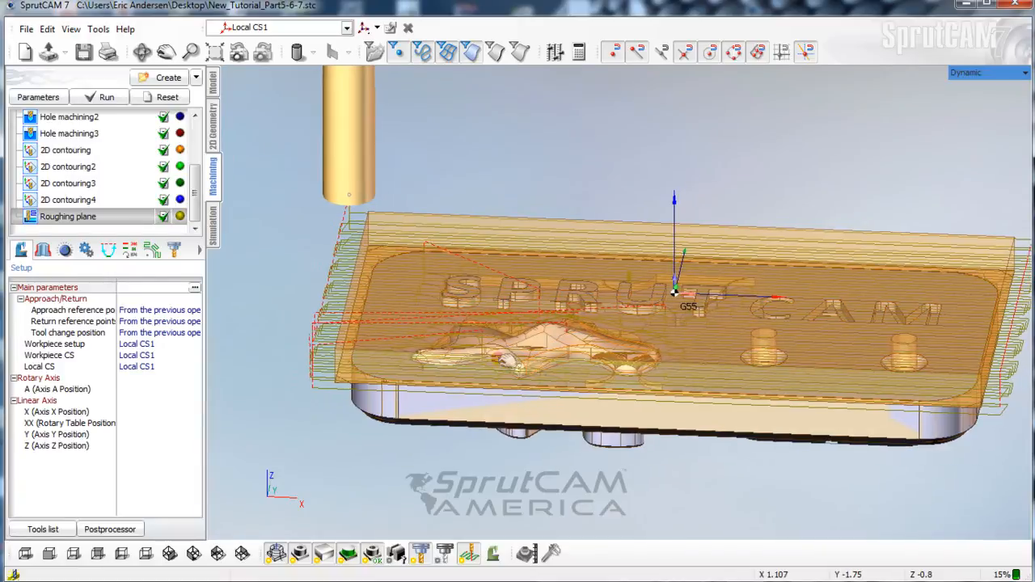
# Reset the stock, simulate all operations including the new Roughing plane, then inspect its toolpath.
pyautogui.scroll(-3)
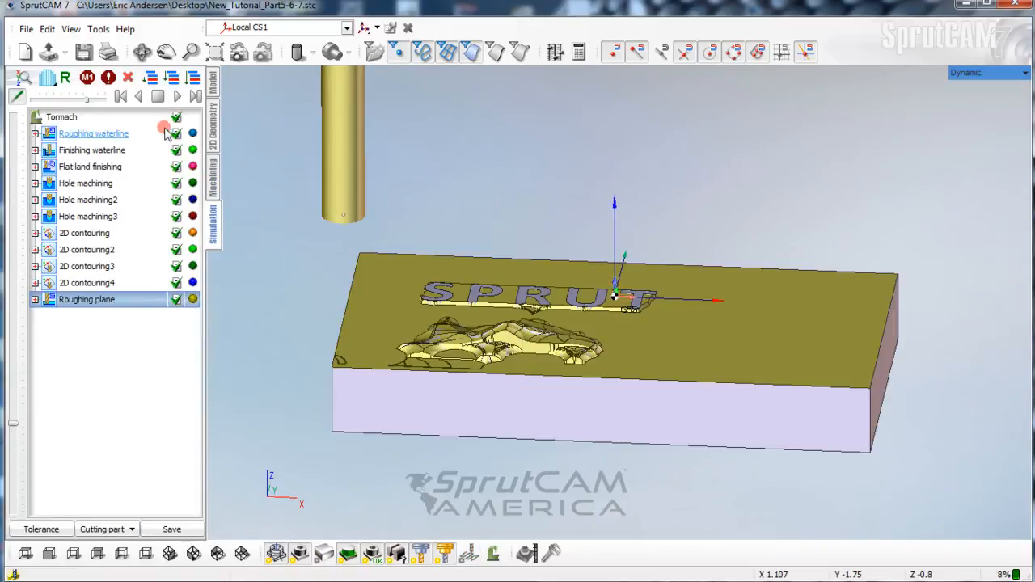
pyautogui.click(173, 78)
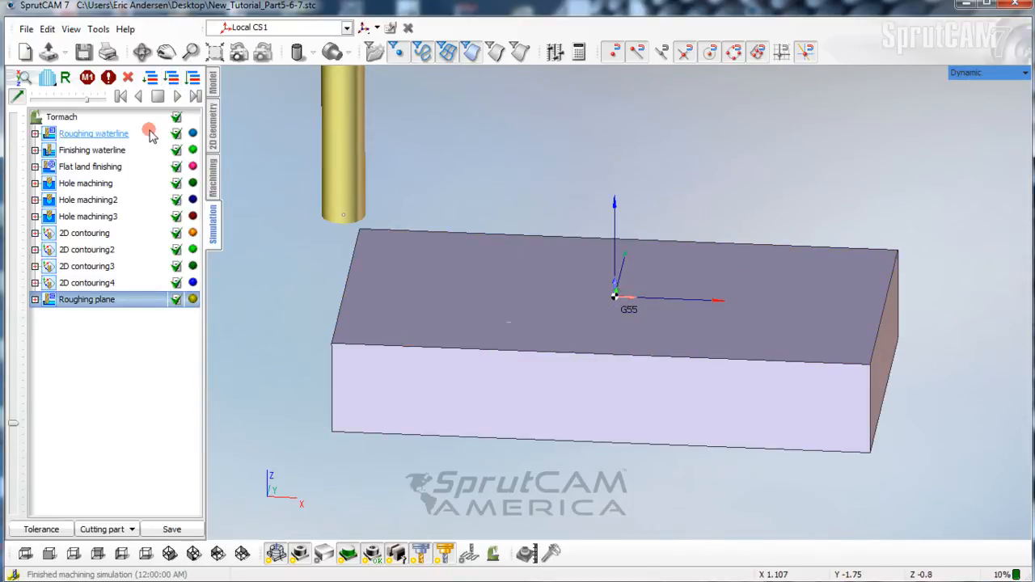
pyautogui.click(180, 96)
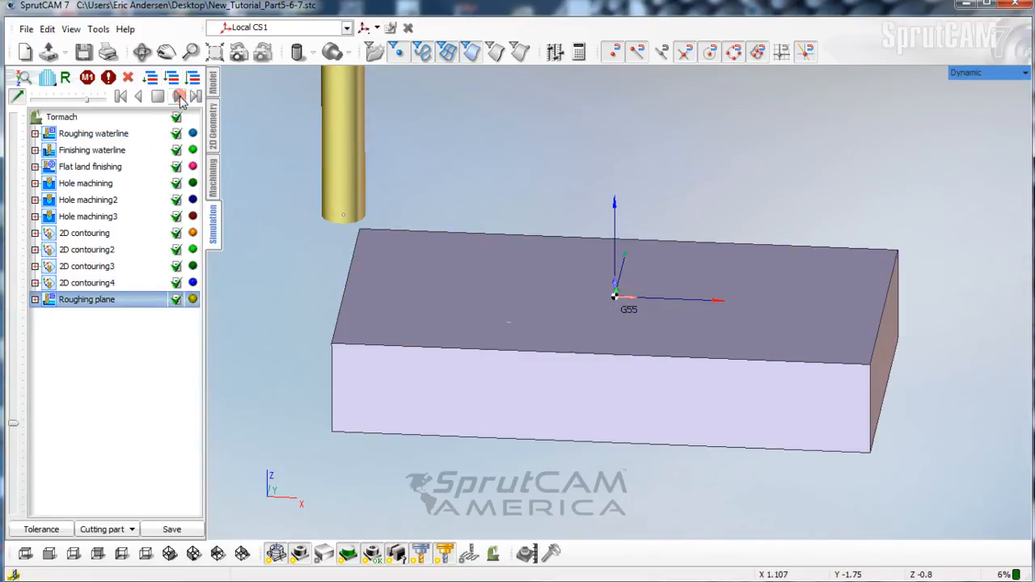
pyautogui.click(179, 96)
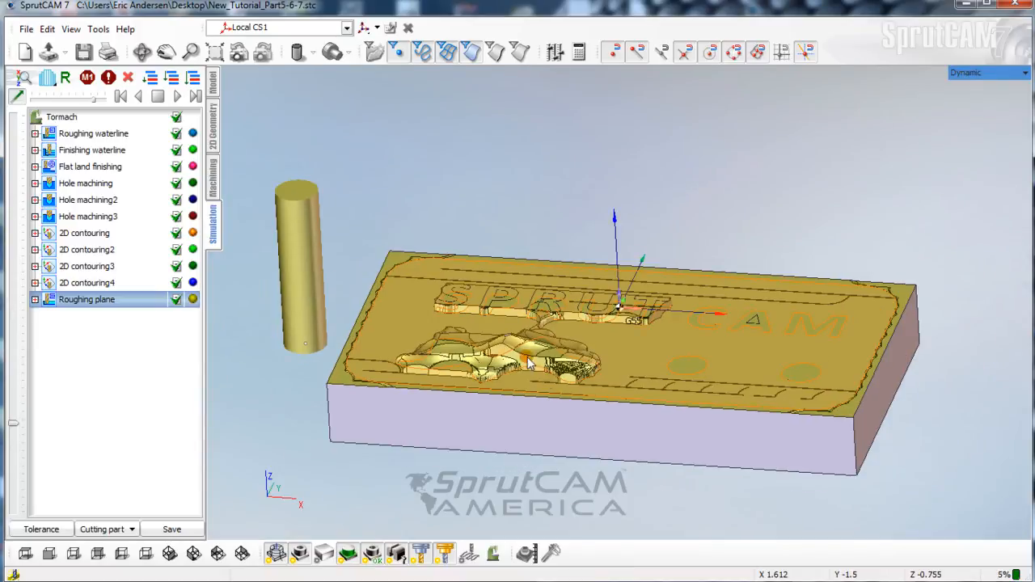
pyautogui.doubleClick(86, 299)
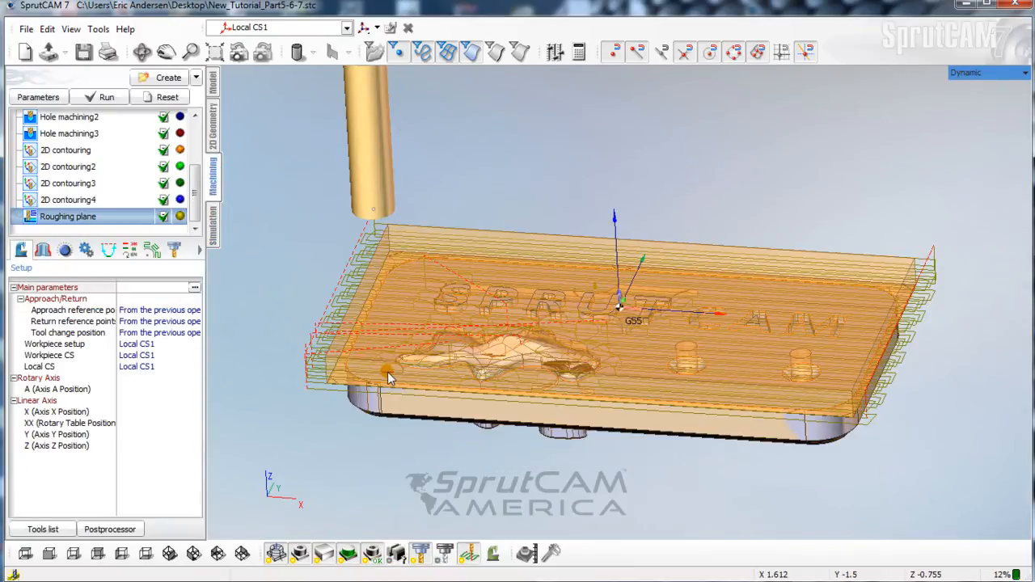
pyautogui.moveTo(388, 380); pyautogui.dragTo(396, 347)
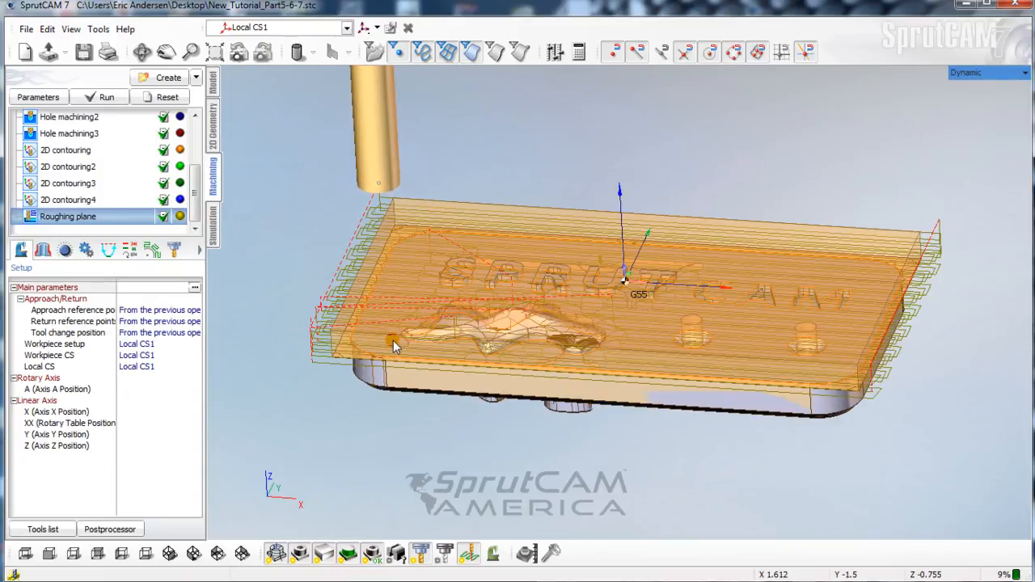